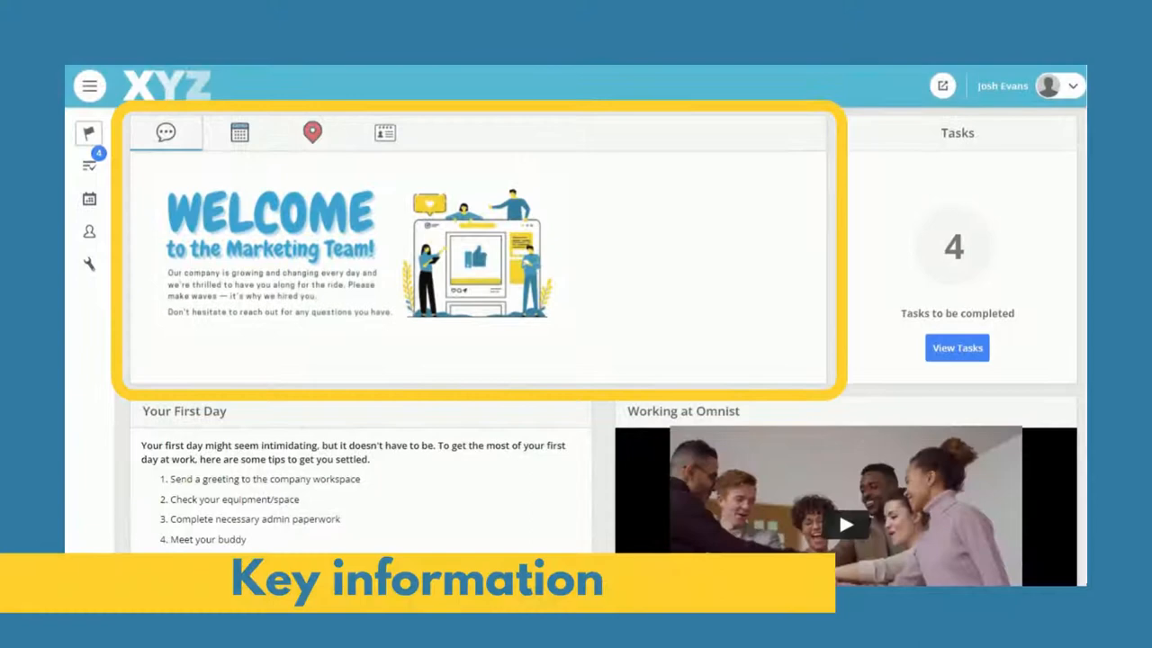
pyautogui.moveTo(613, 202)
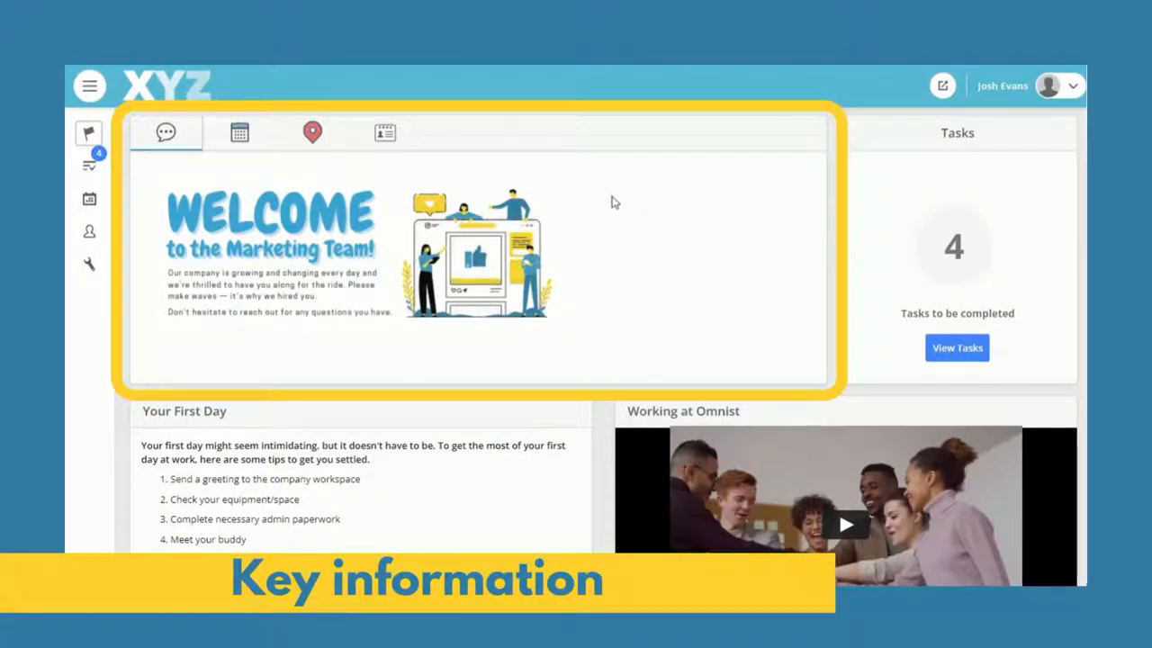
# Step through start date and office map to the marketing manager's contact card with phone and email
pyautogui.click(237, 133)
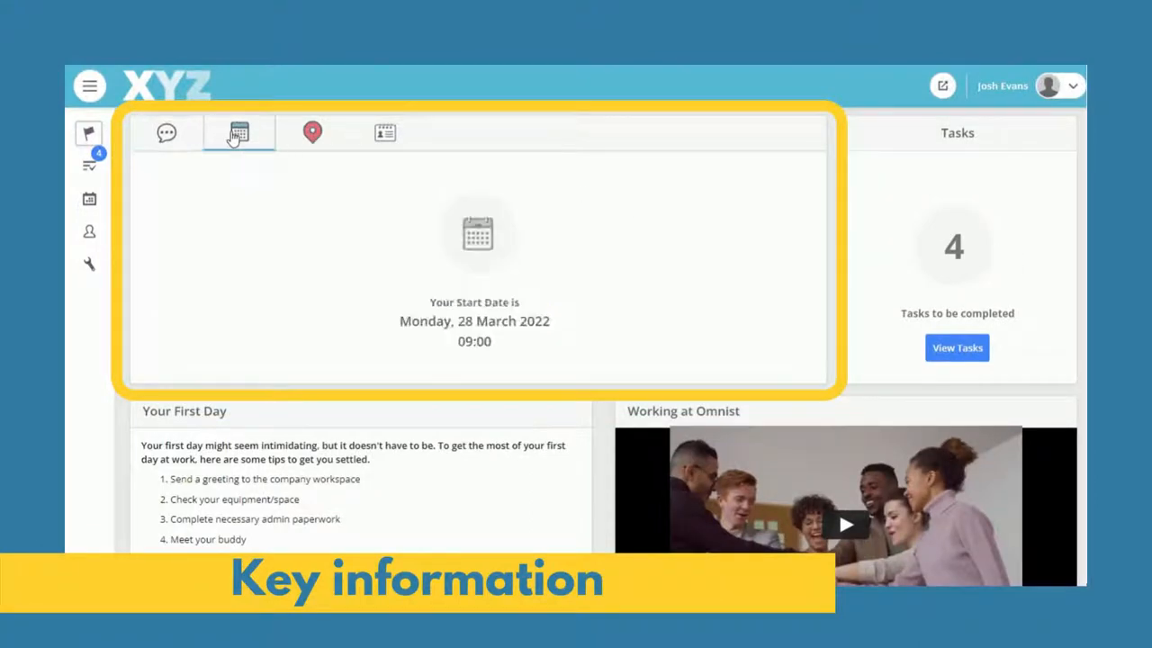
pyautogui.moveTo(273, 137)
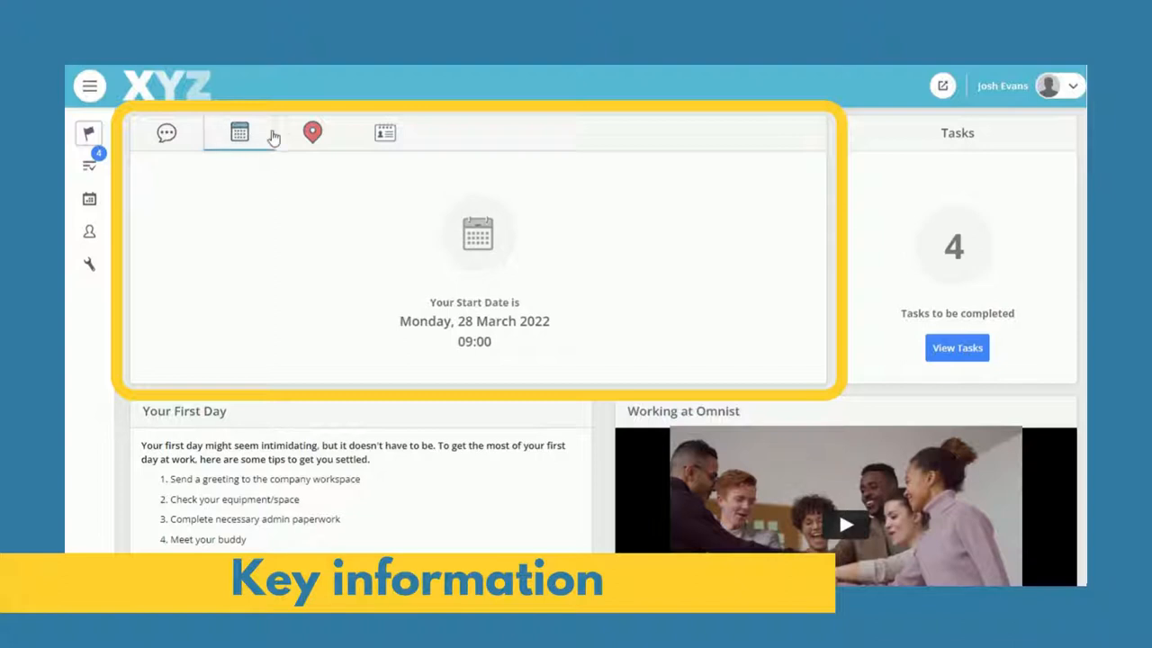
pyautogui.click(313, 133)
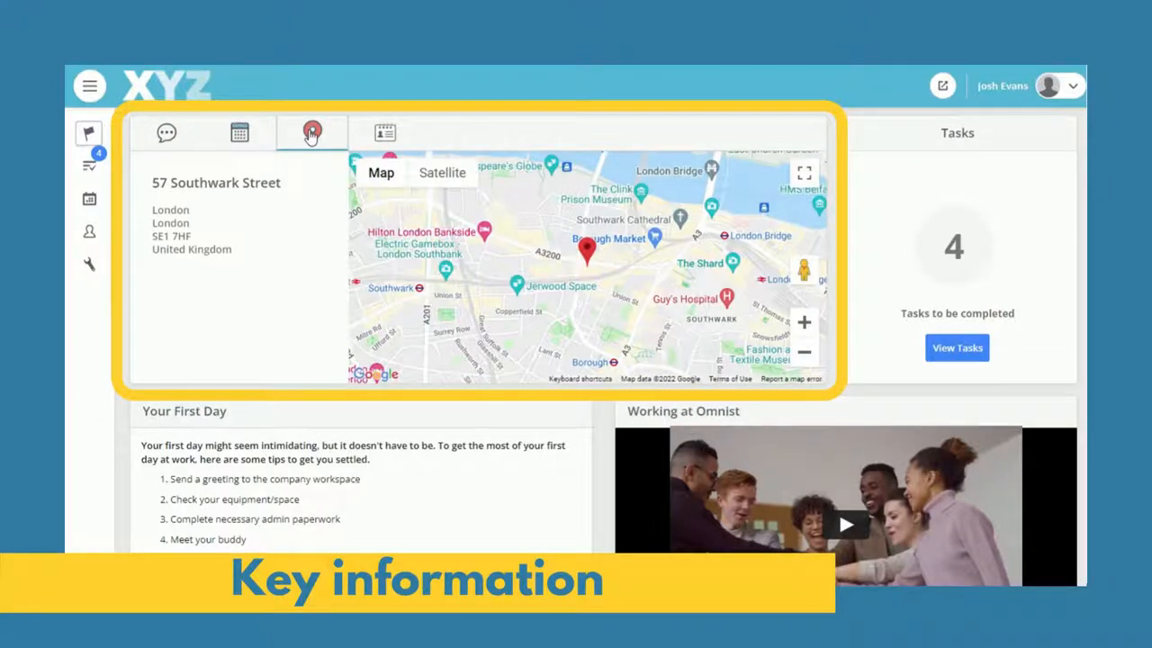
pyautogui.moveTo(383, 133)
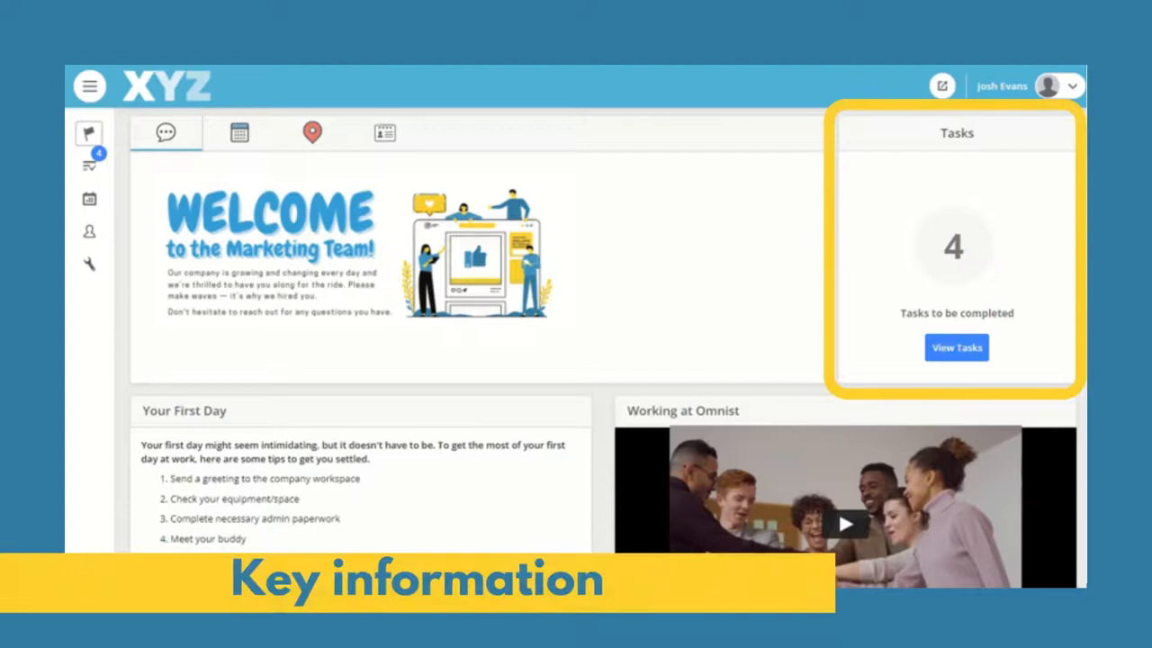
pyautogui.click(385, 133)
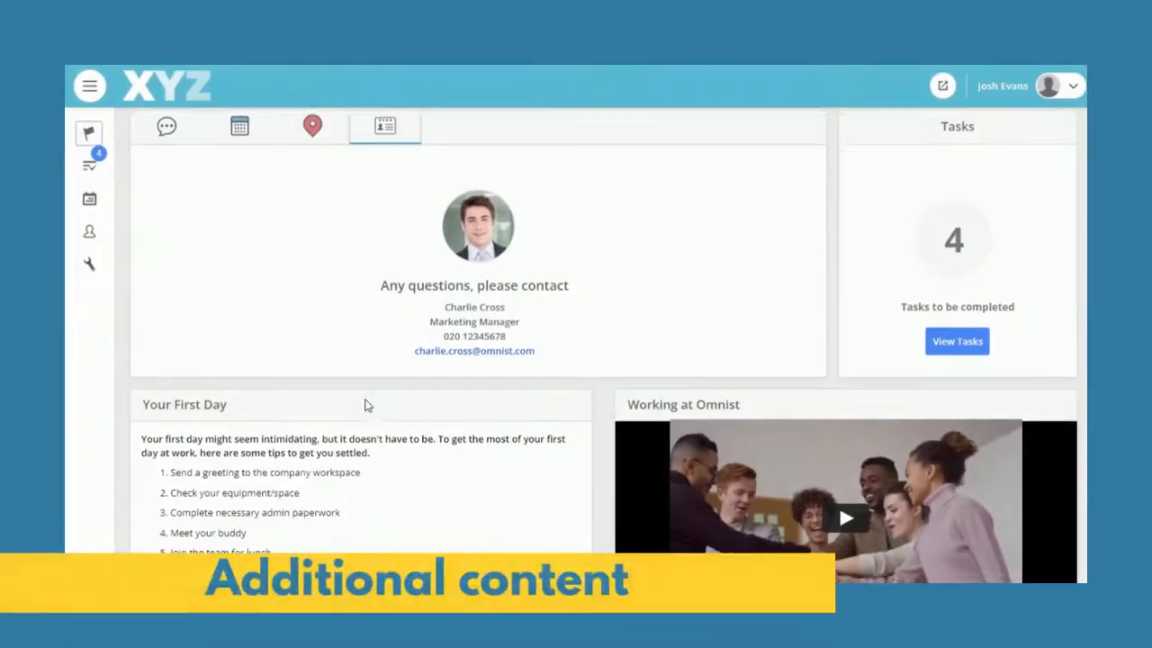
pyautogui.scroll(-3)
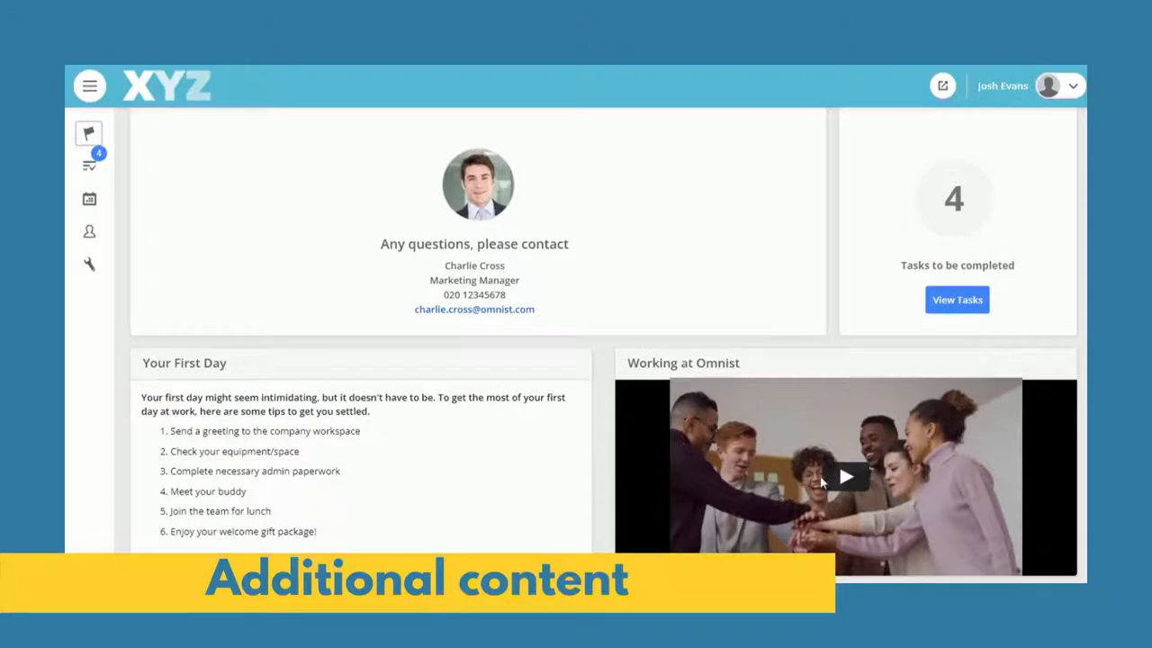
pyautogui.click(846, 475)
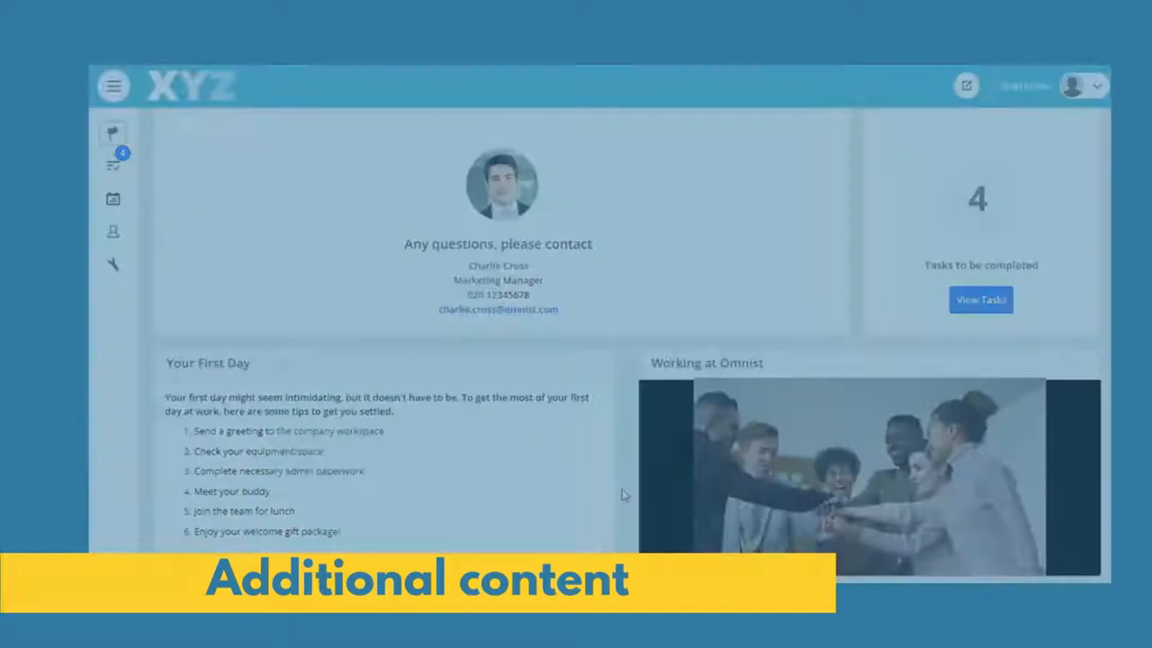
# Bring the team bio cards into view and show one member's bio
pyautogui.scroll(-3)
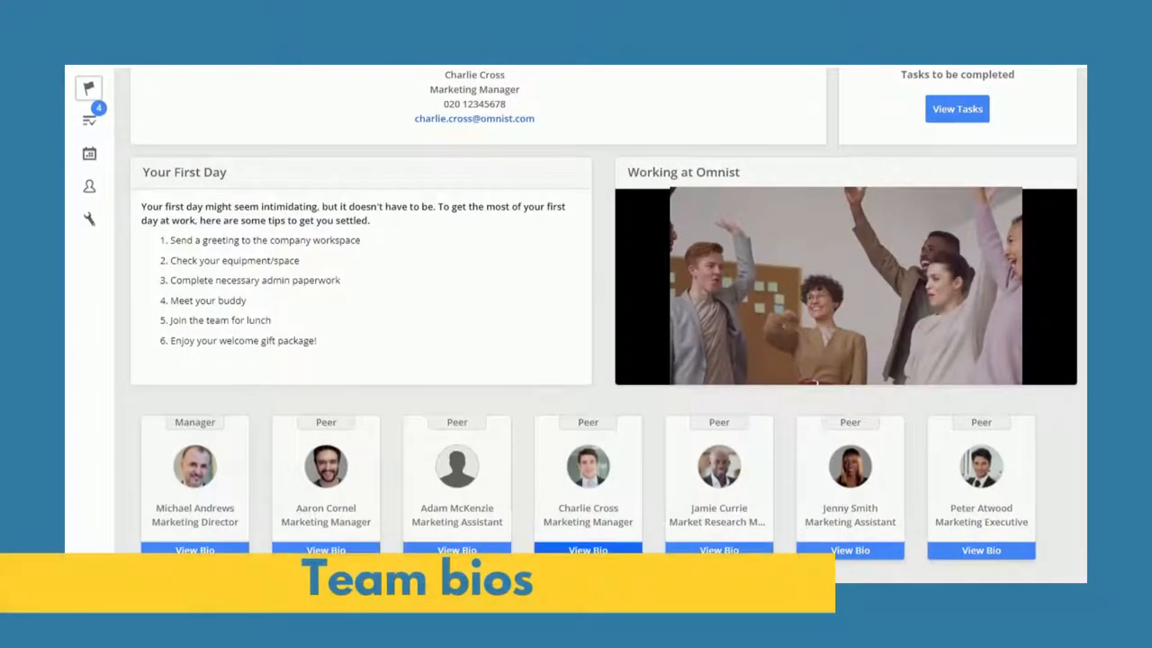
pyautogui.click(587, 549)
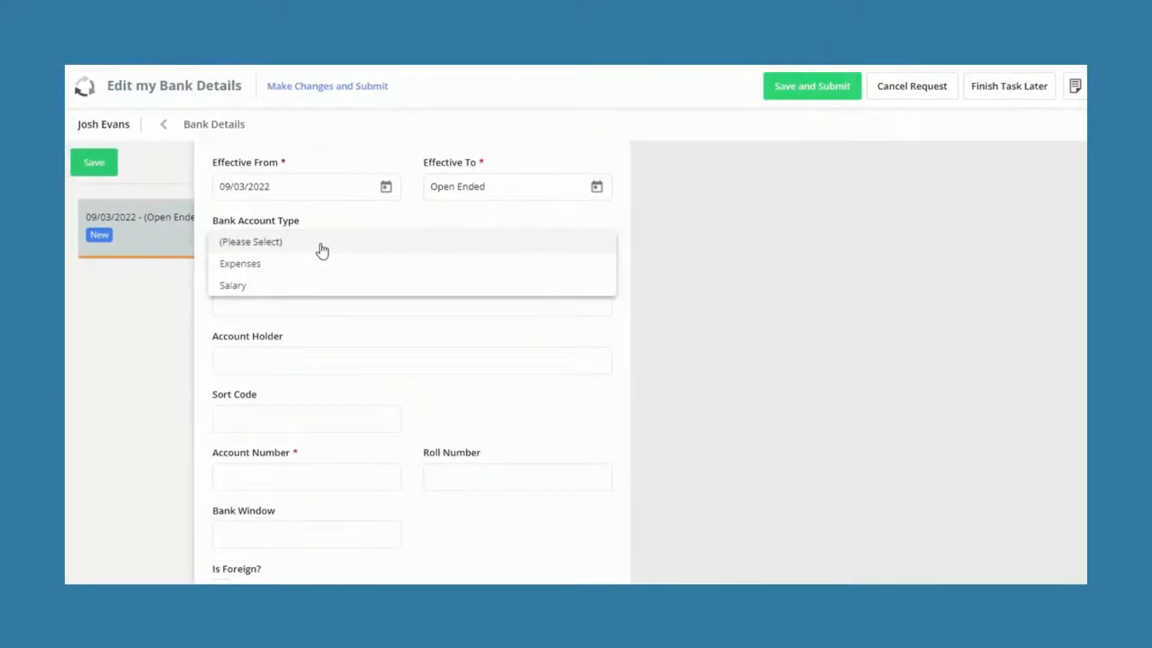
# Choose Salary as the bank account type and move on to the Bank Name field
pyautogui.click(232, 284)
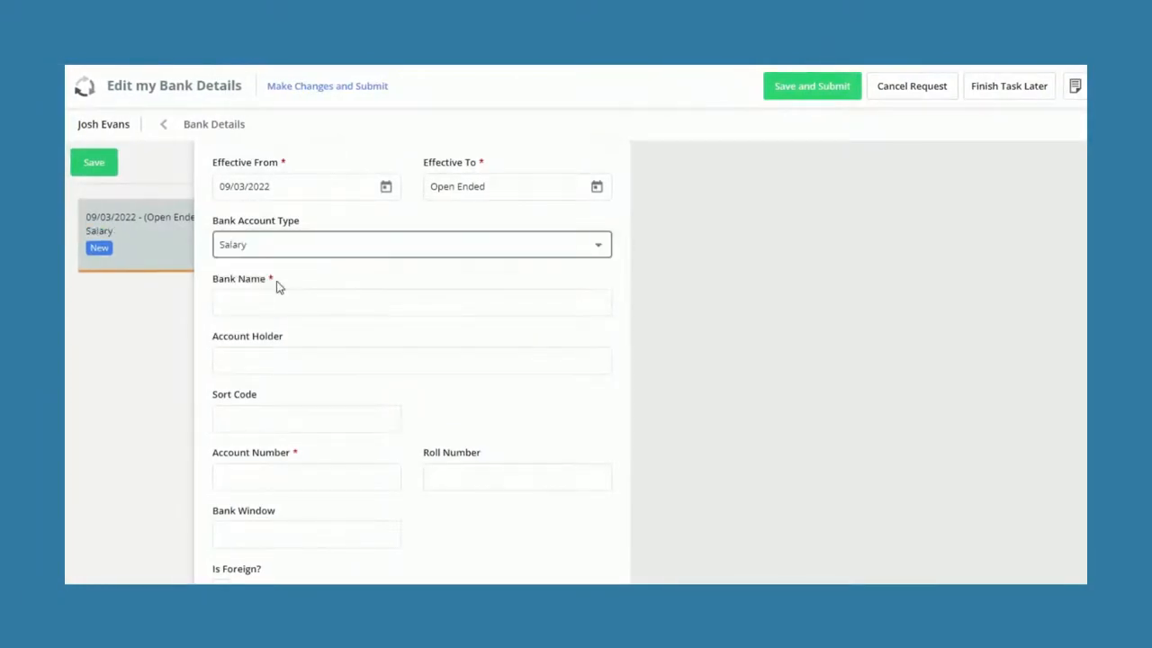
pyautogui.click(410, 302)
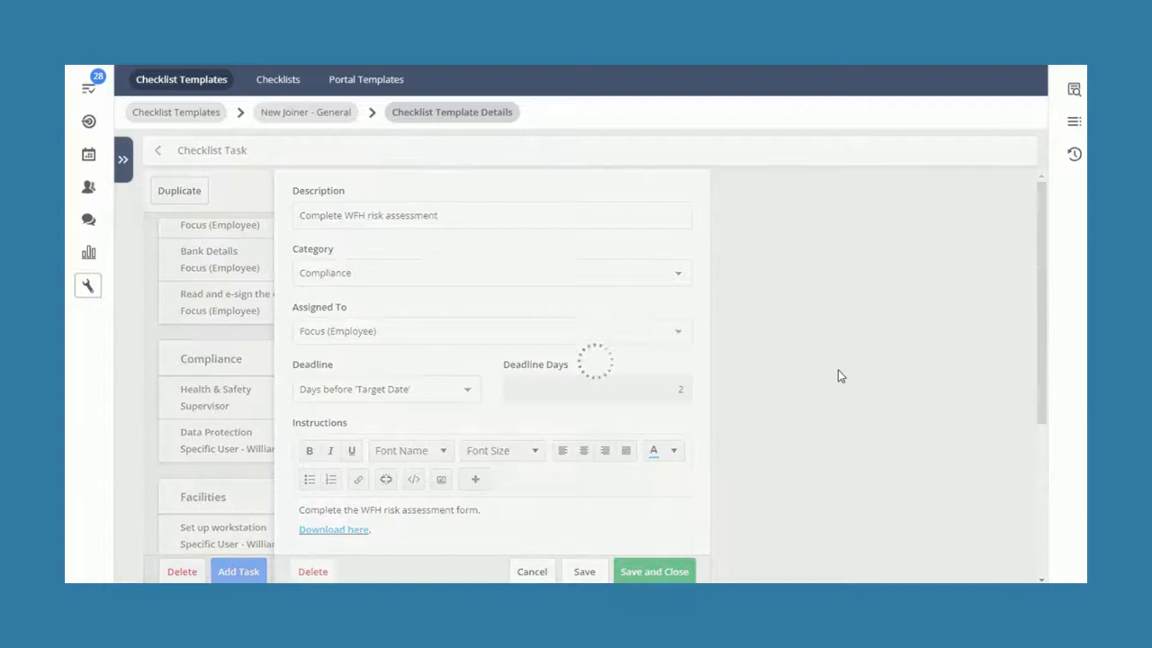
# Close the WFH risk assessment task and review the Administration, Compliance and Facilities task groups
pyautogui.click(655, 572)
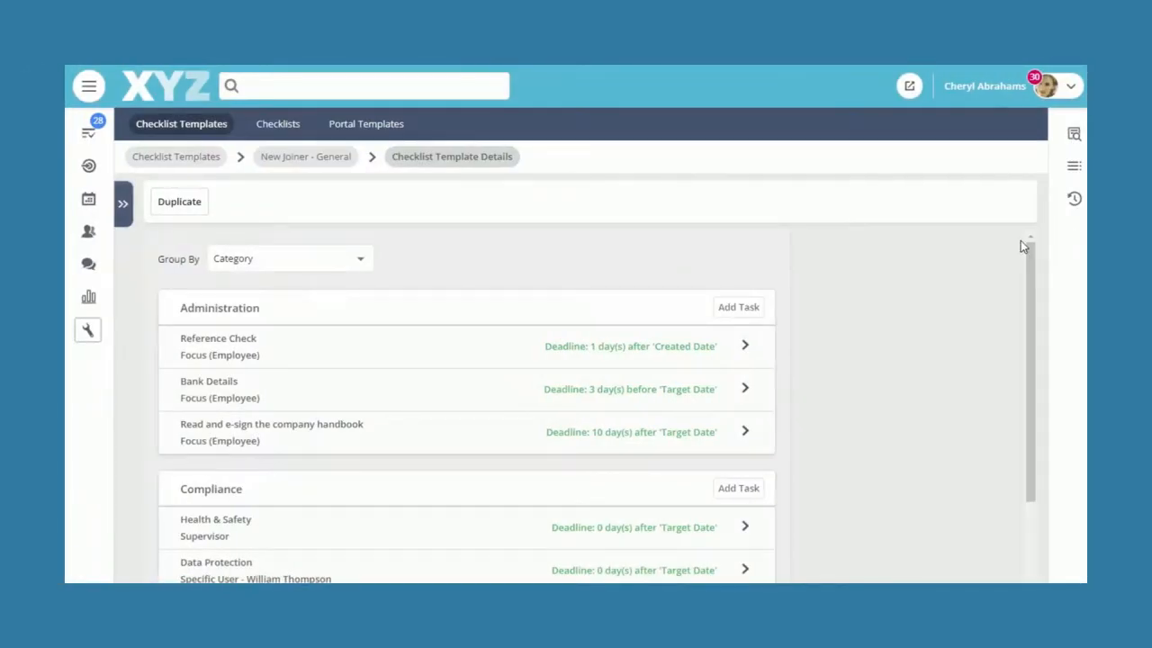
pyautogui.scroll(-3)
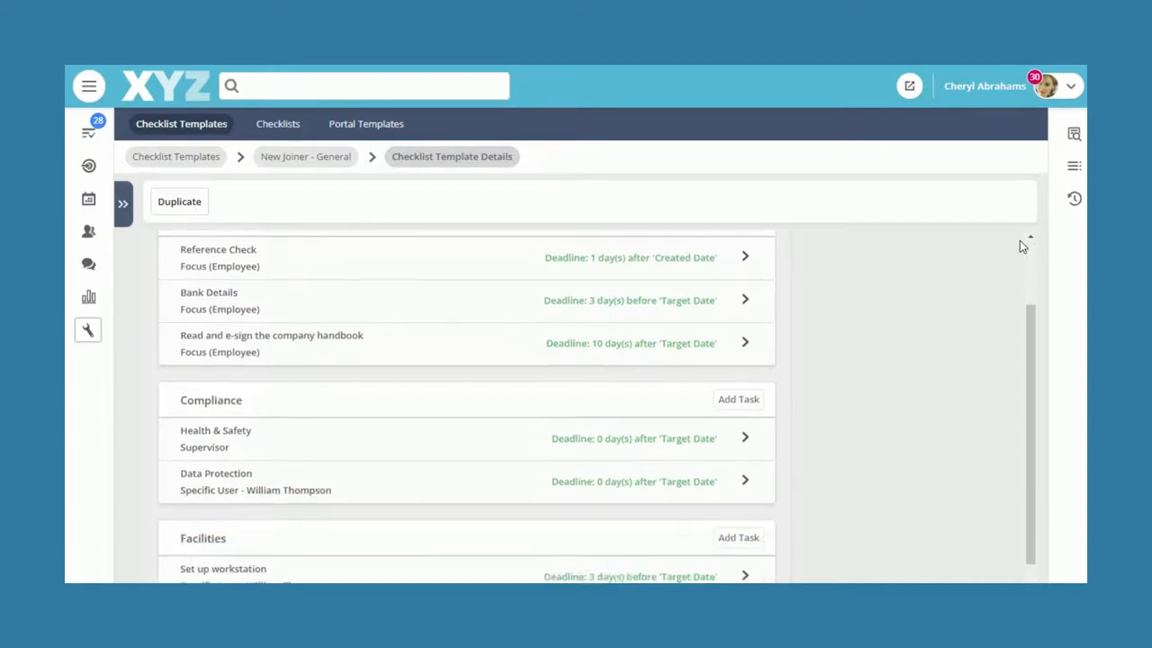
pyautogui.scroll(-3)
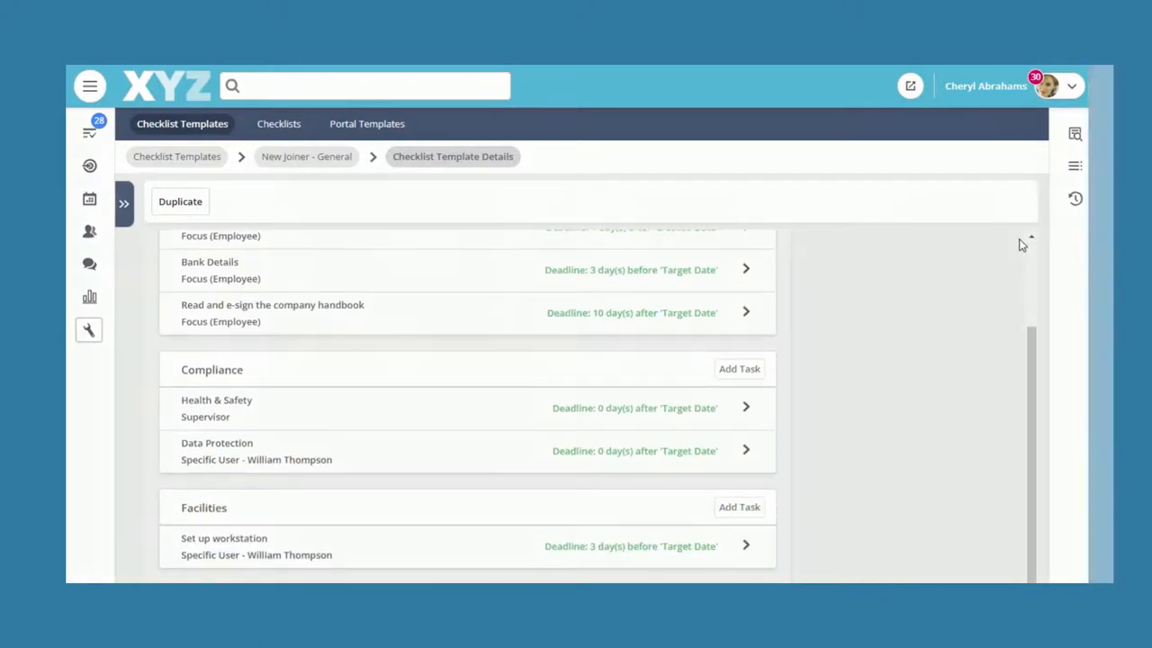